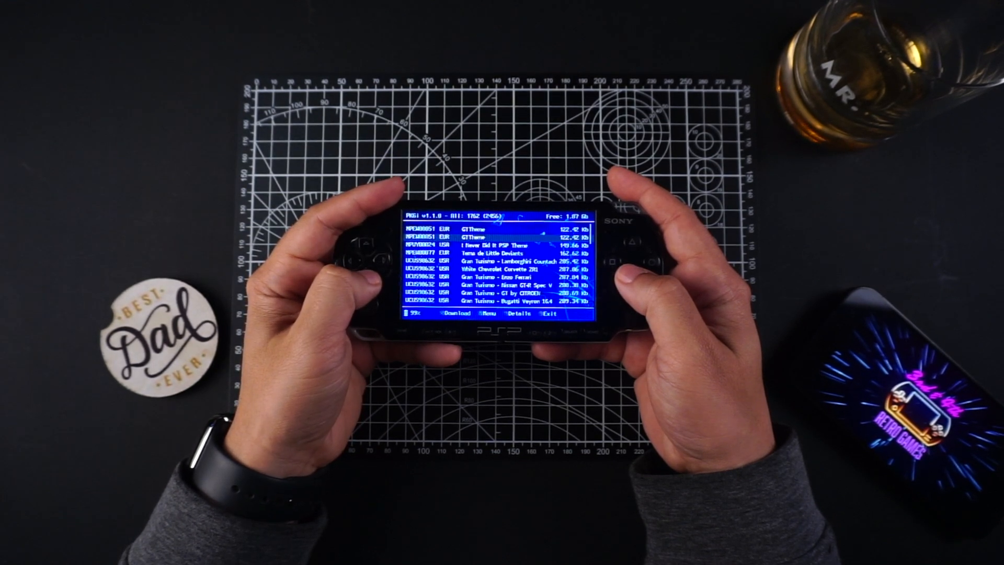
scroll("down", 3)
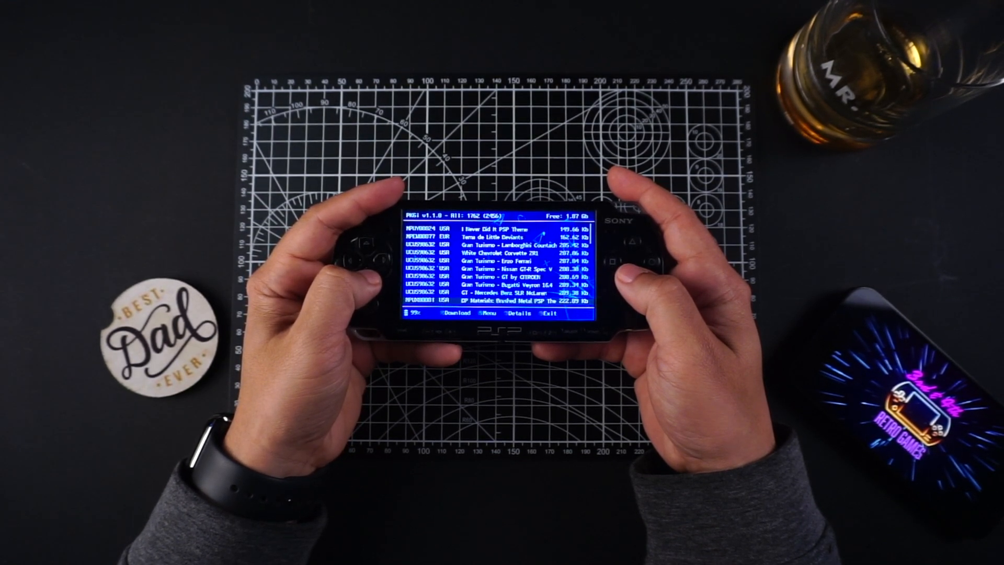